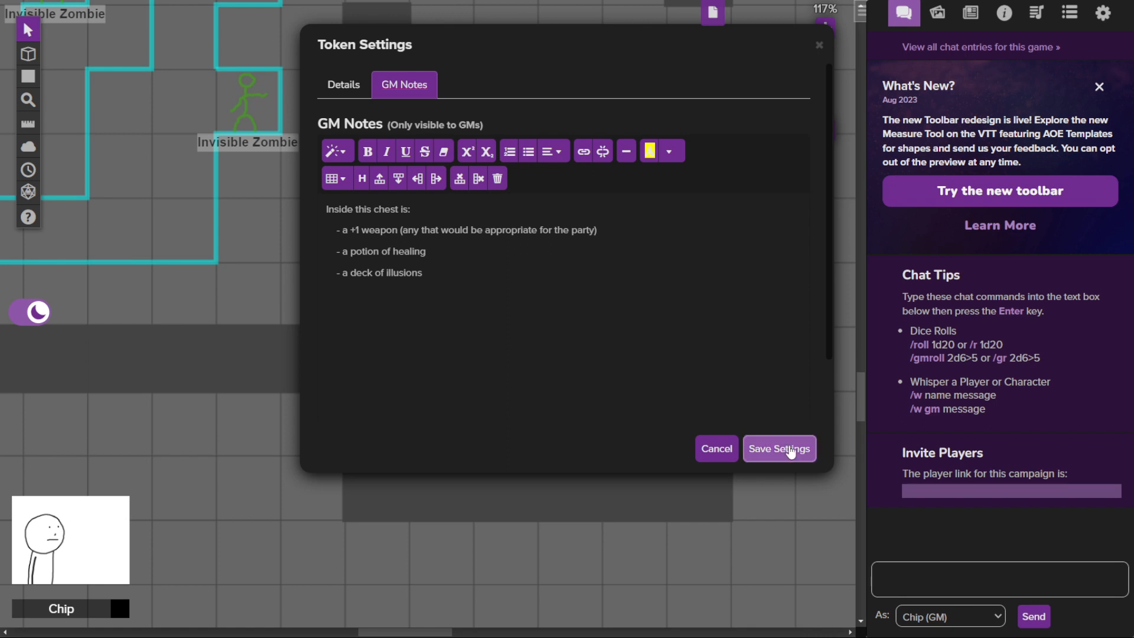
Save the chest token's GM notes listing the +1 weapon, healing potion and deck of illusions.
{"action": "left_click", "coordinate": [778, 448]}
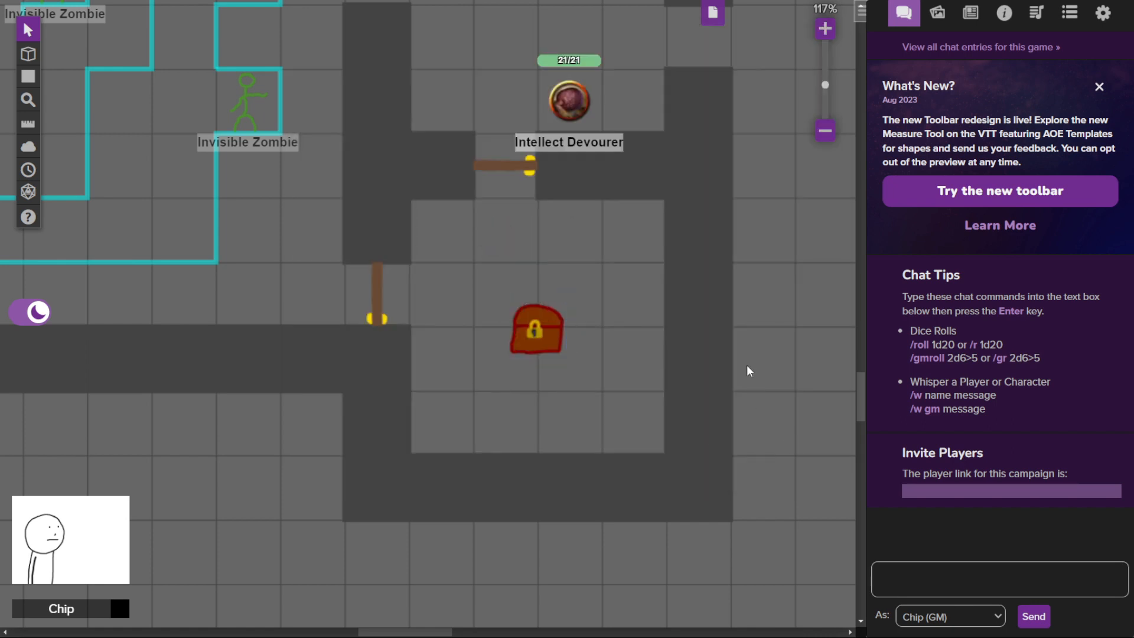